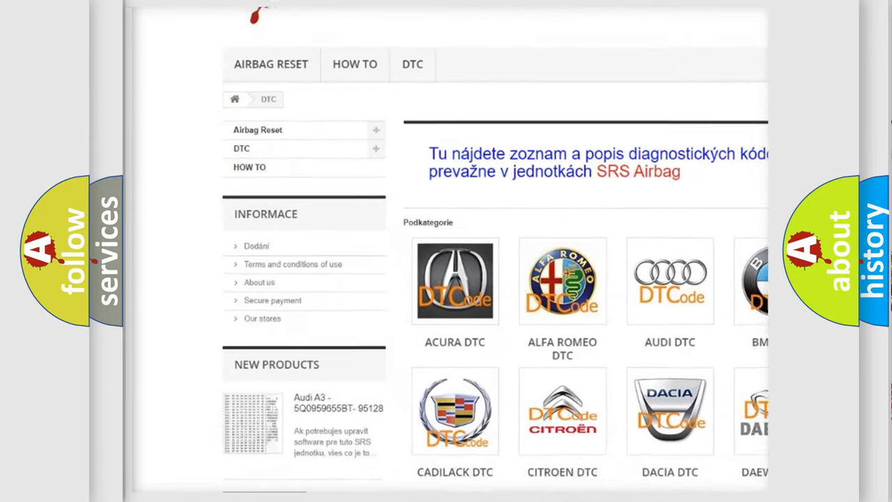
pyautogui.scroll(-3)
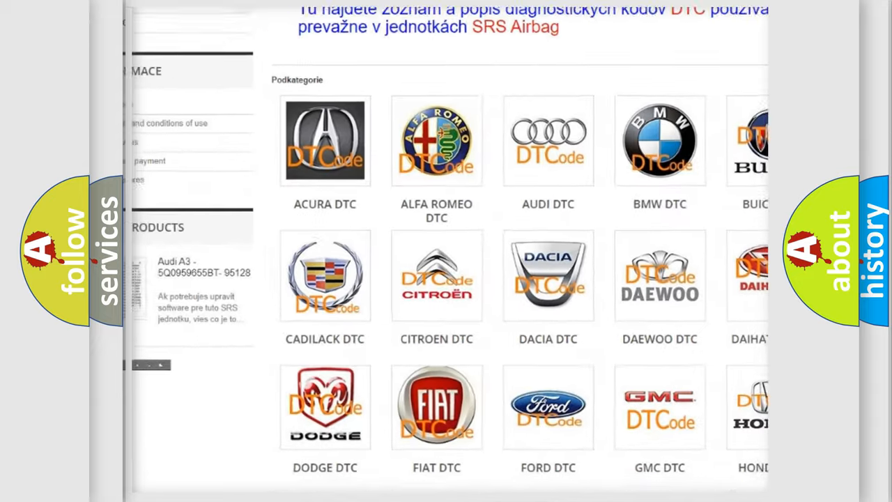
pyautogui.scroll(-3)
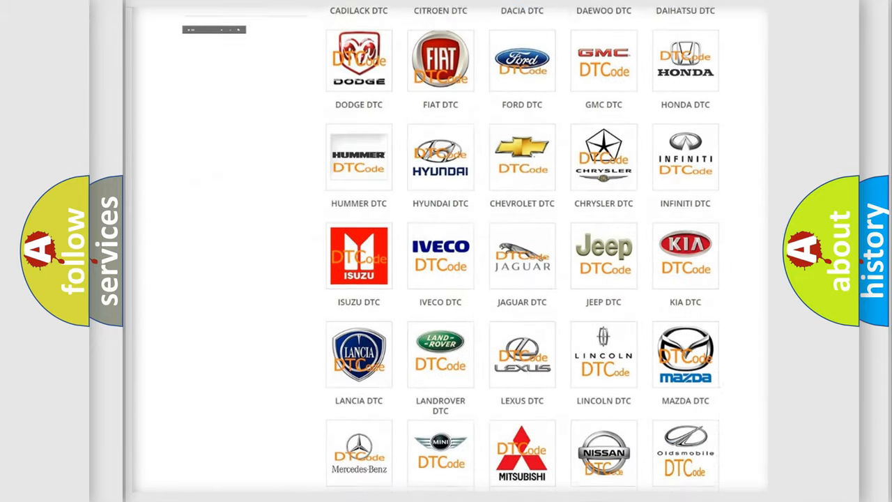
pyautogui.scroll(-3)
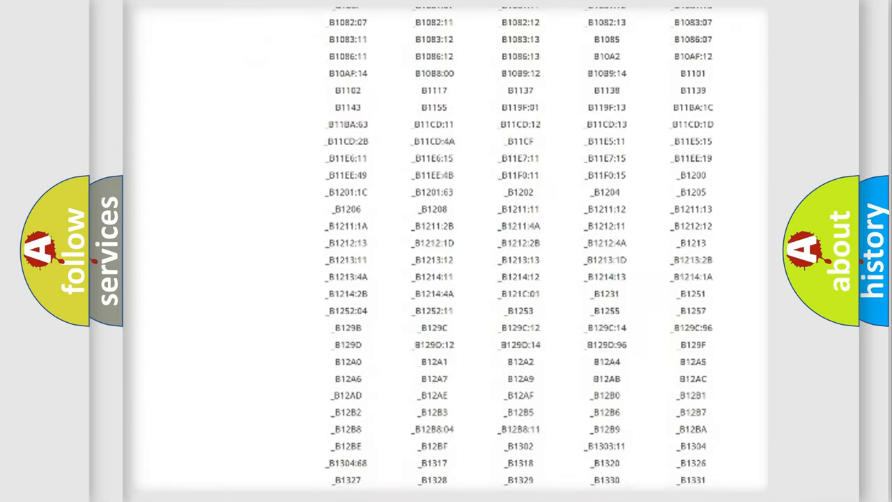
pyautogui.scroll(-3)
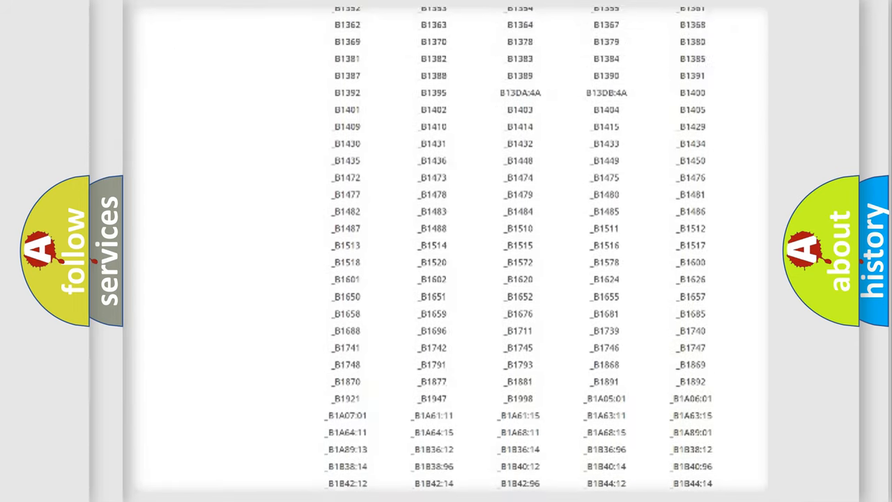